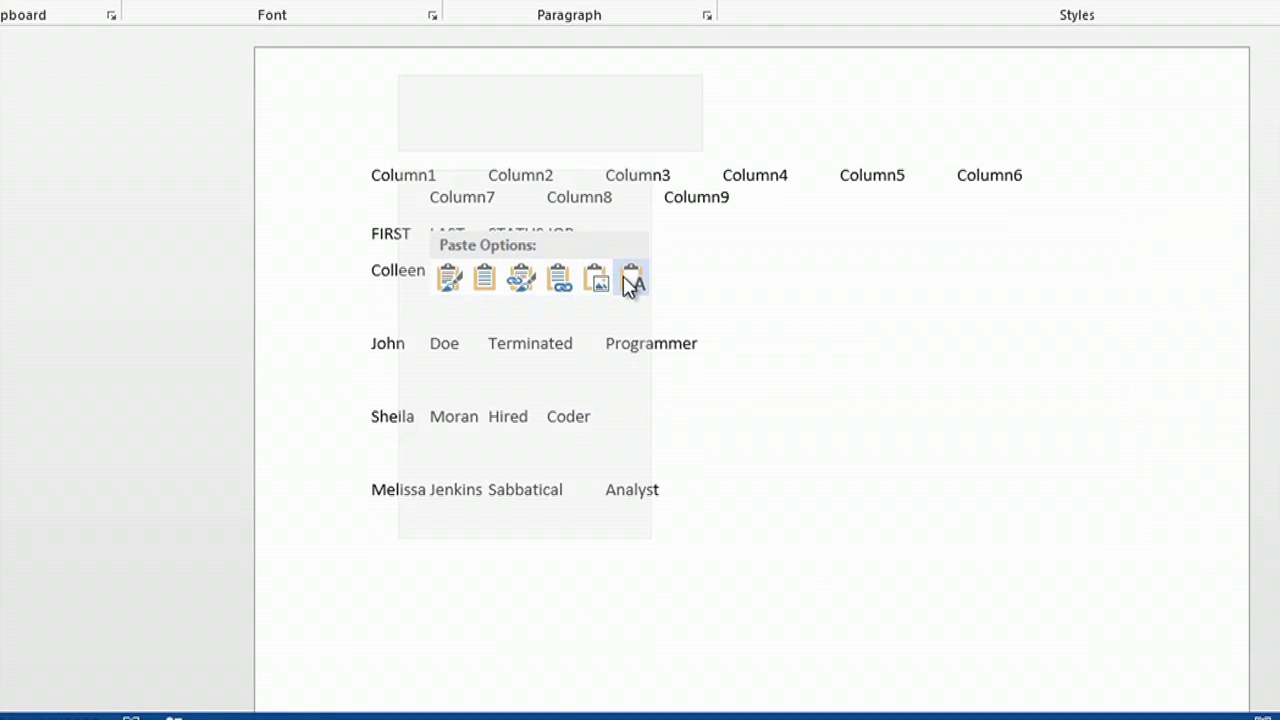
Step: Paste the Excel staff rows into Word using Keep Text Only
{"action": "left_click", "coordinate": [630, 277]}
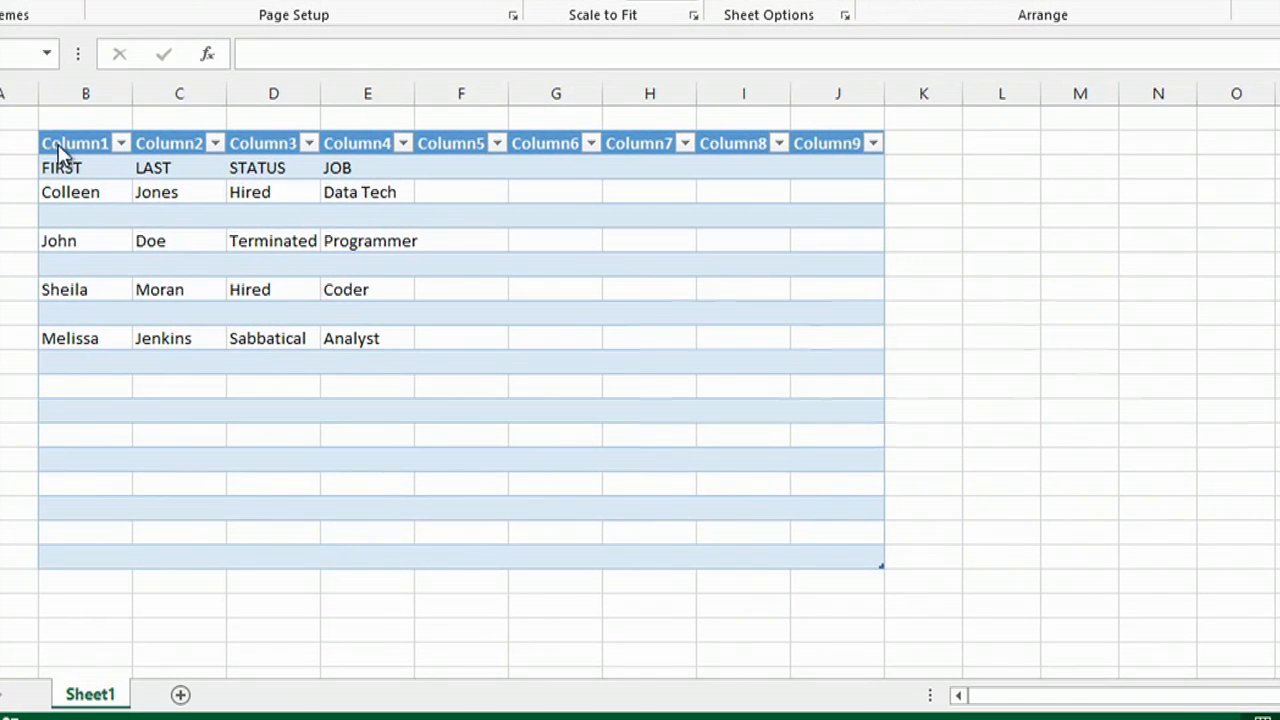
Step: Select the entire Excel table from the Column1 heading and copy it
{"action": "left_click", "coordinate": [75, 143]}
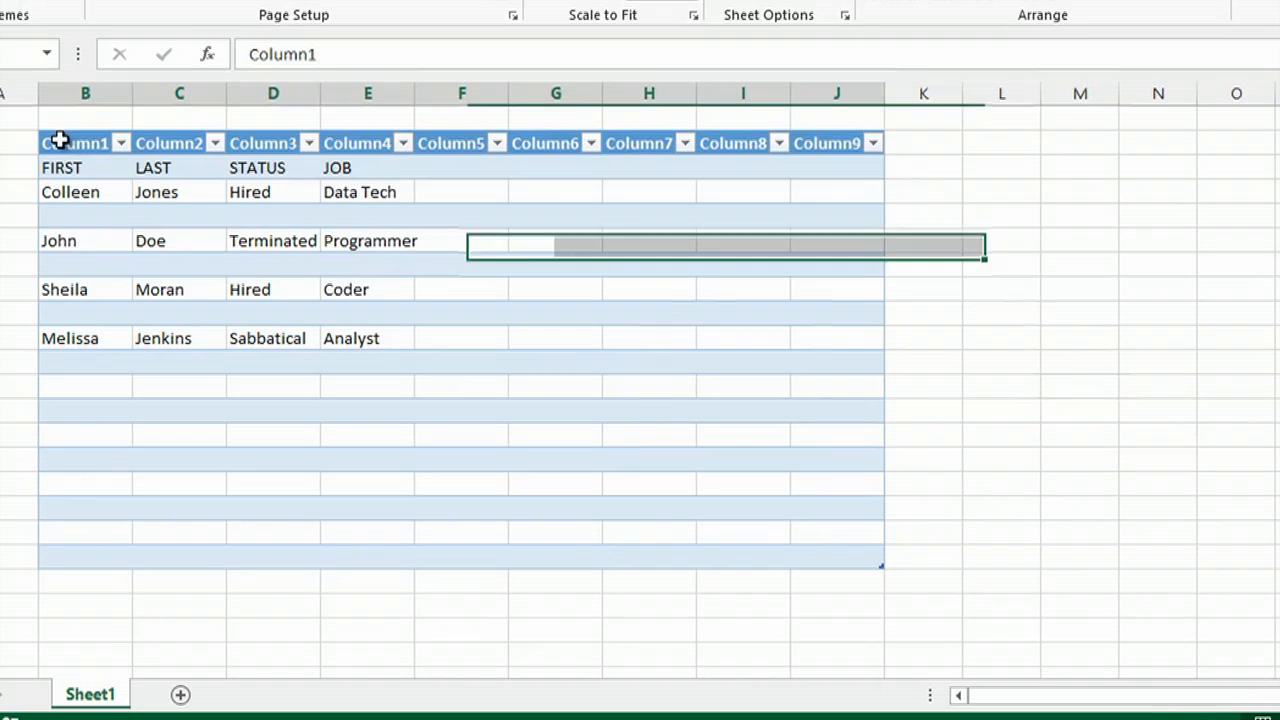
{"action": "left_click", "coordinate": [70, 143]}
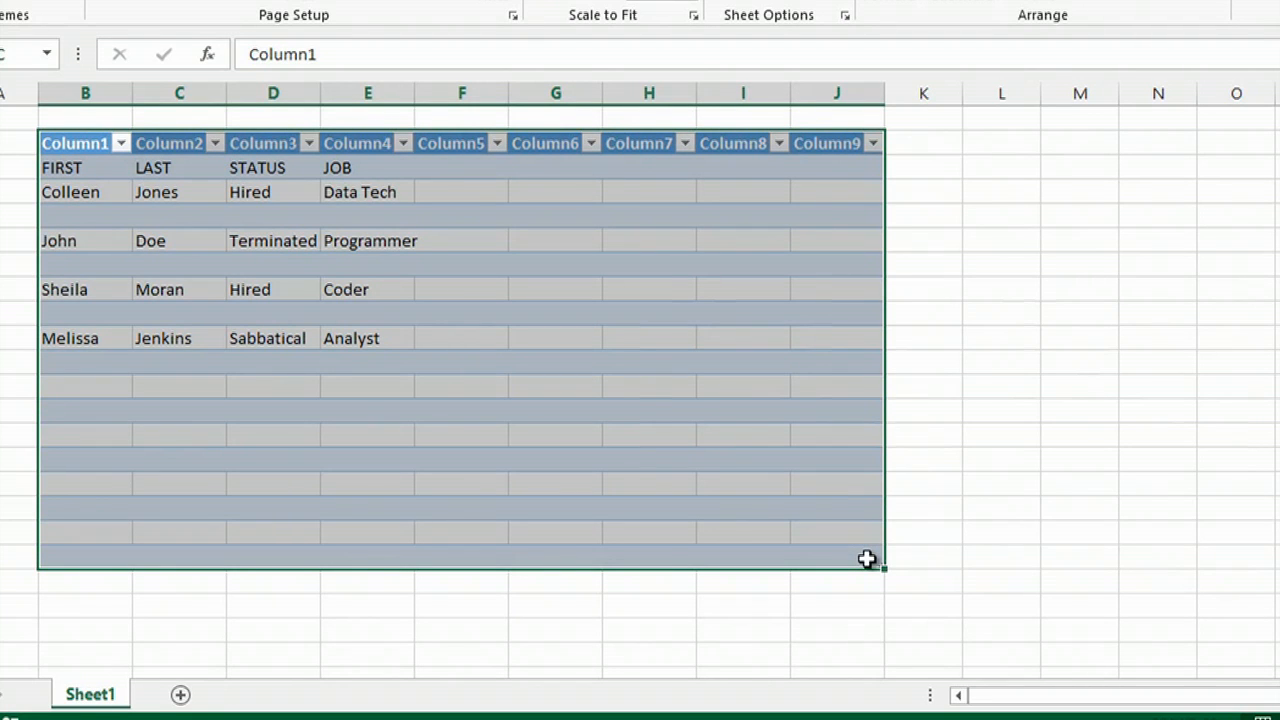
{"action": "mouse_move", "coordinate": [585, 311]}
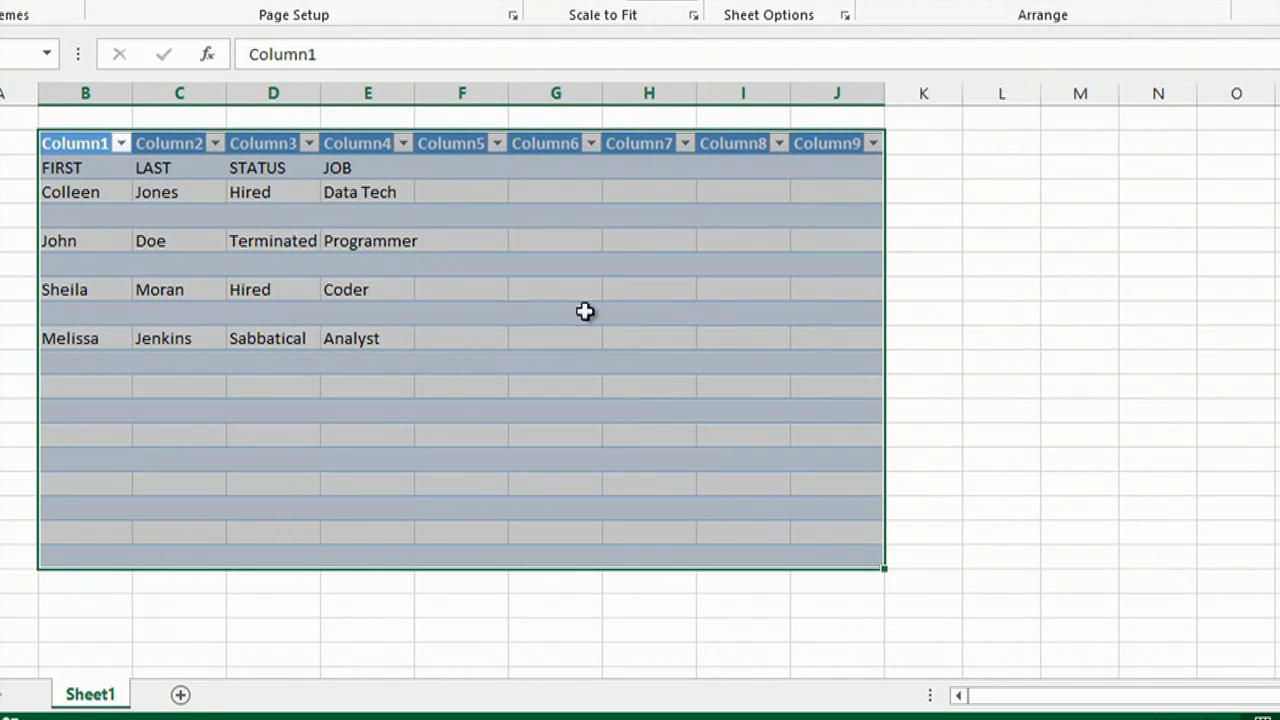
{"action": "mouse_move", "coordinate": [588, 318]}
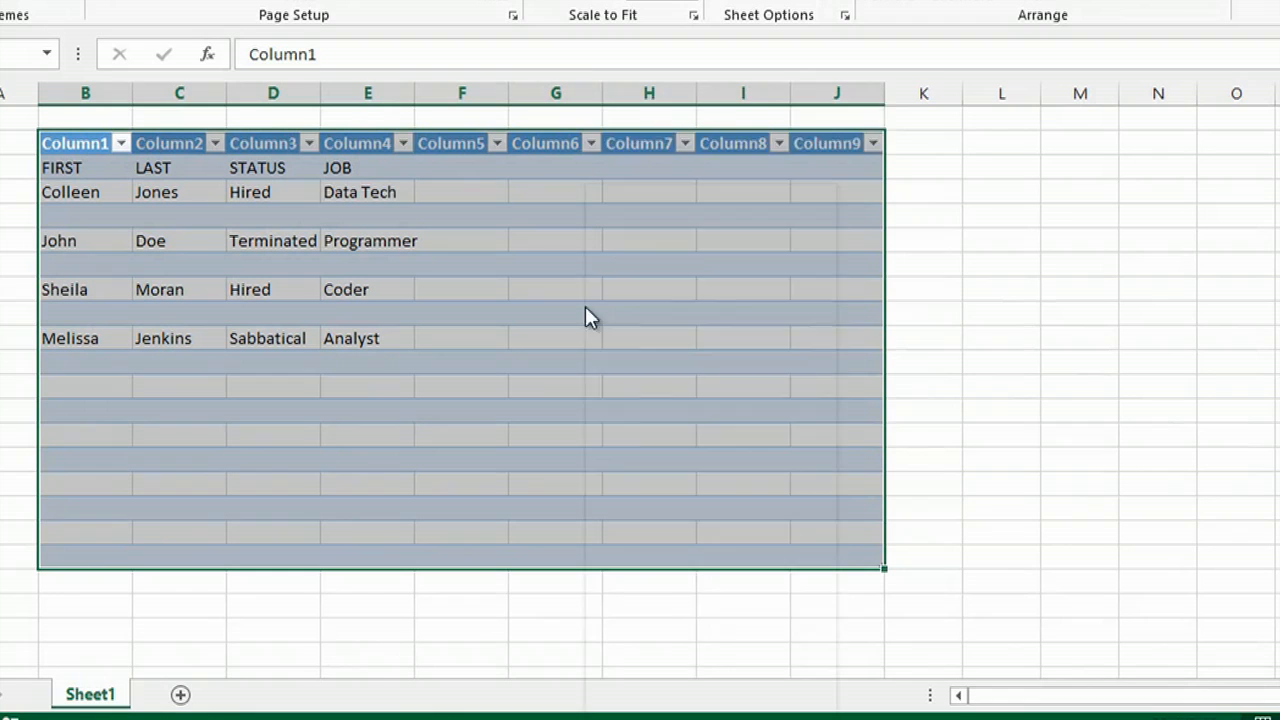
{"action": "right_click", "coordinate": [590, 318]}
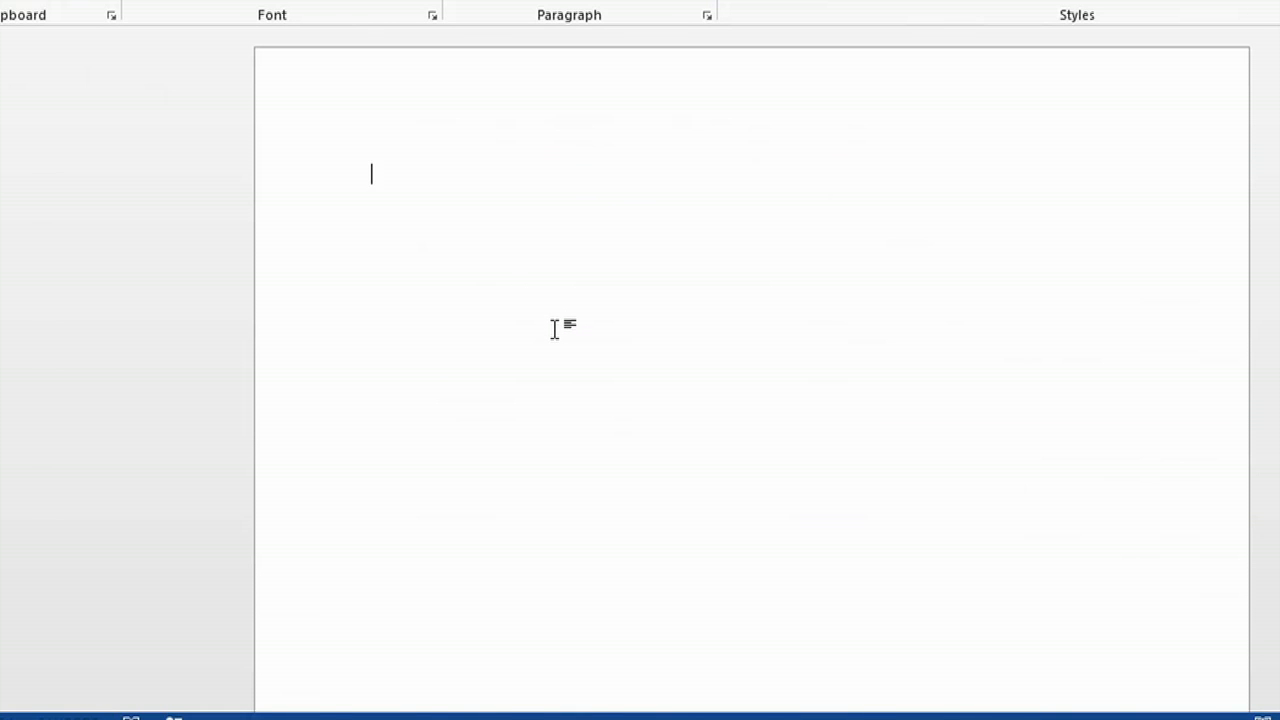
{"action": "mouse_move", "coordinate": [405, 257]}
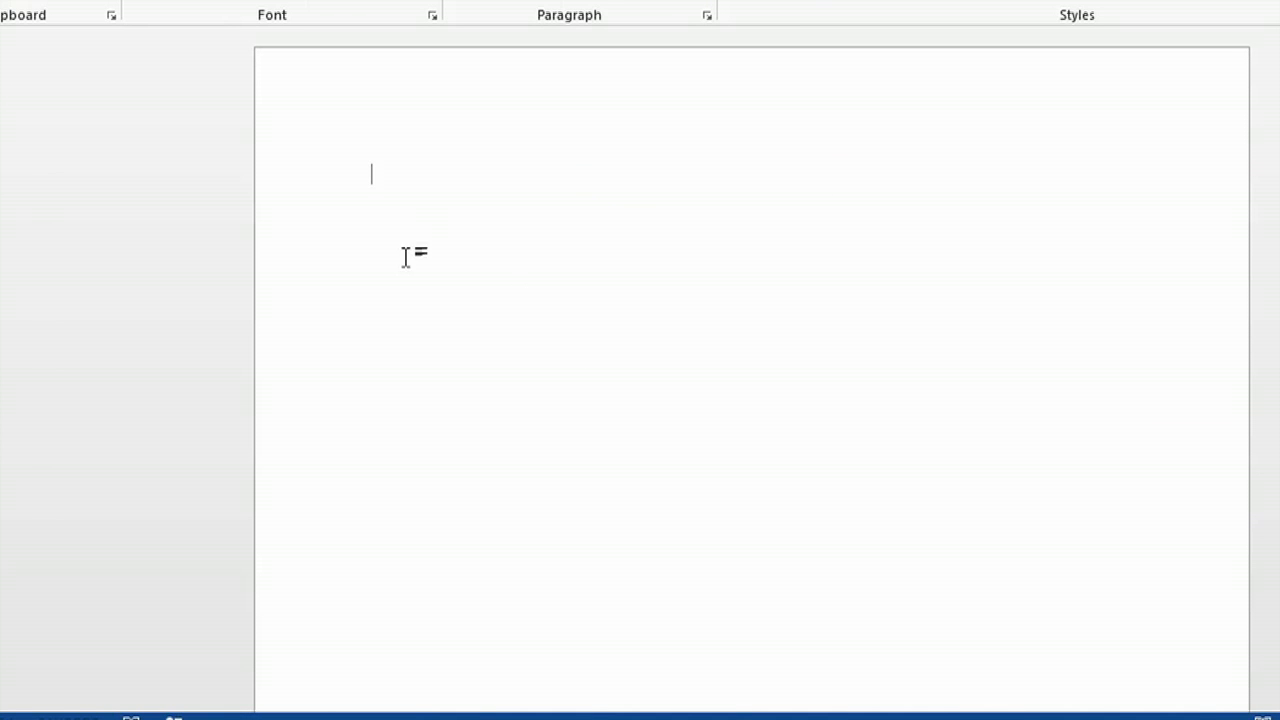
{"action": "mouse_move", "coordinate": [399, 171]}
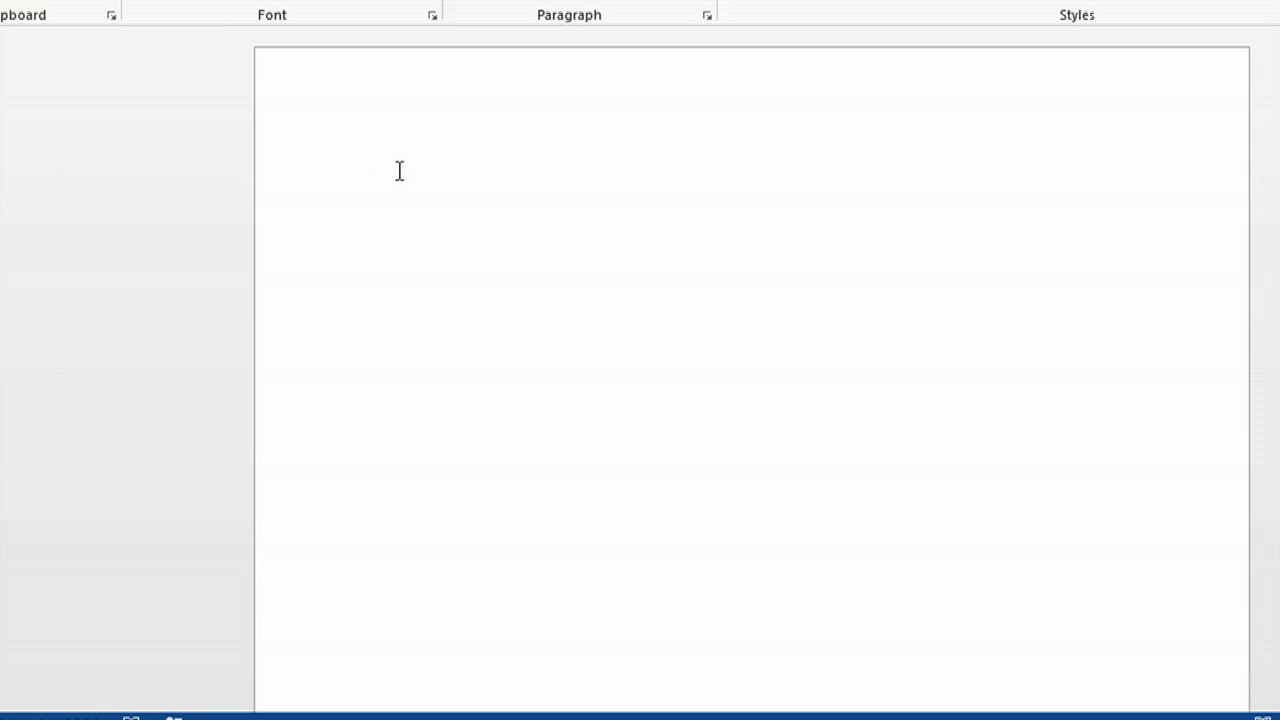
Step: Paste the copied table at the top of the blank page with Keep Text Only
{"action": "right_click", "coordinate": [399, 170]}
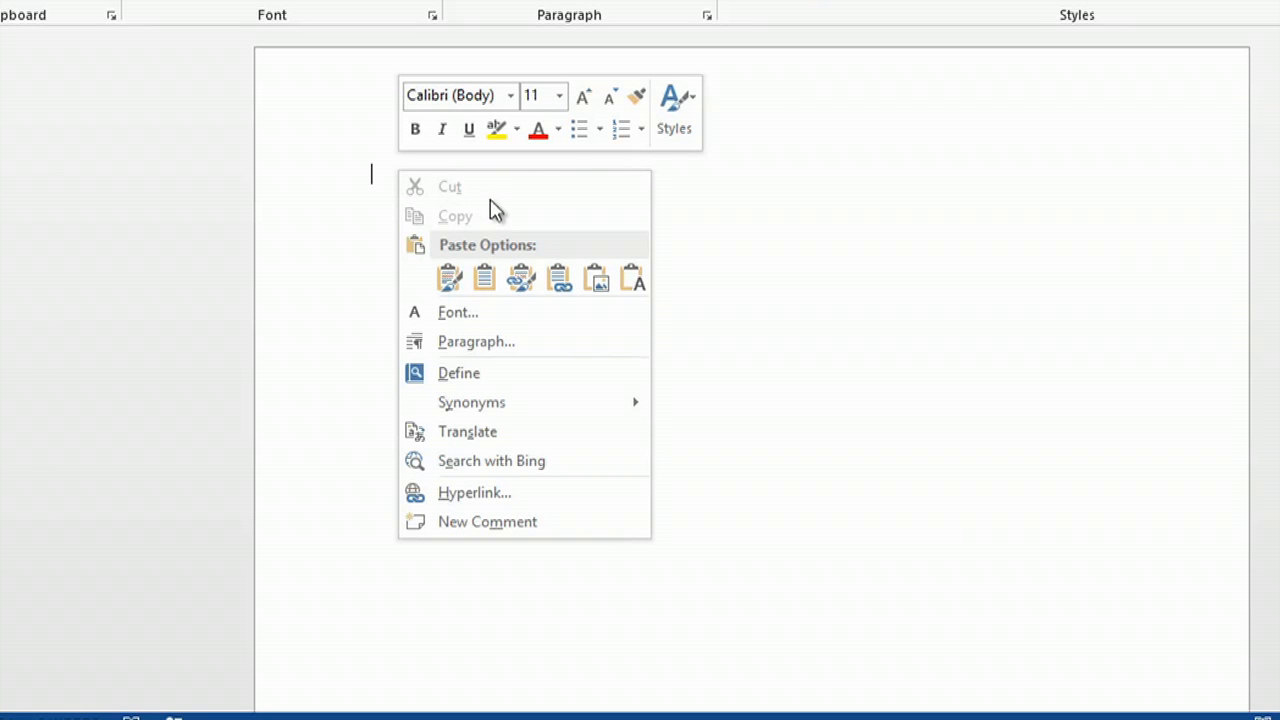
{"action": "mouse_move", "coordinate": [490, 255]}
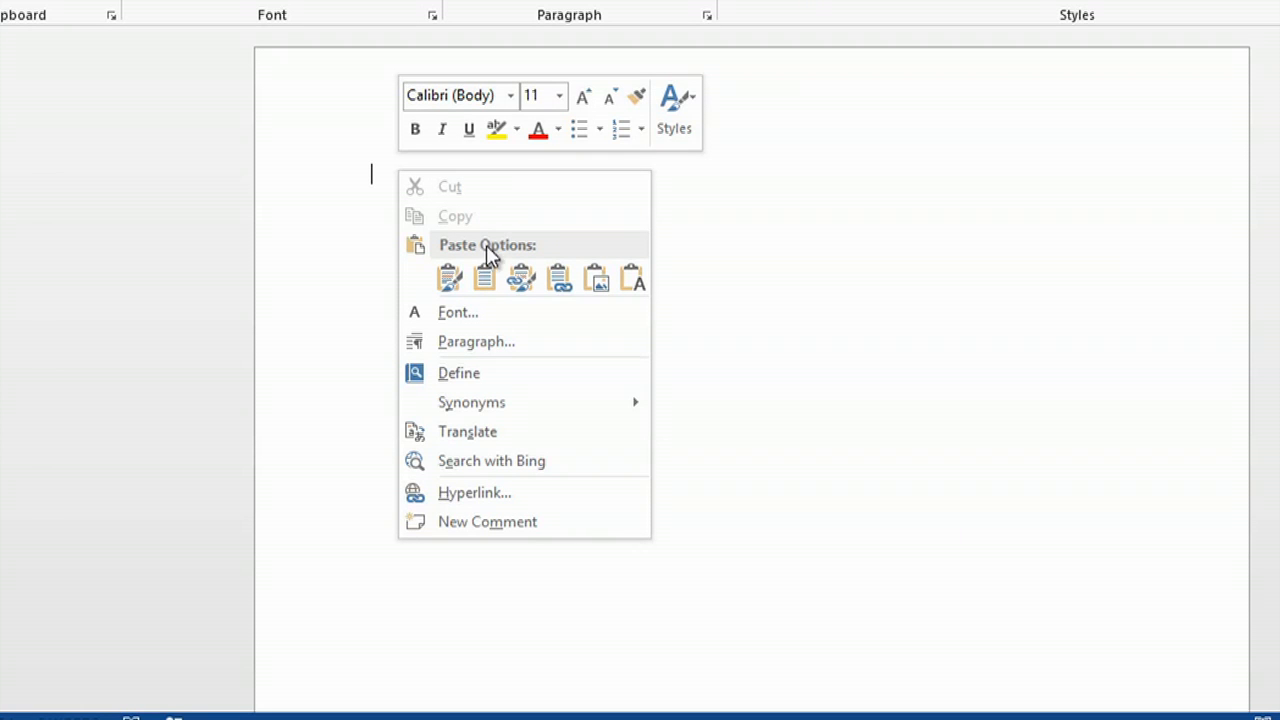
{"action": "left_click", "coordinate": [448, 278]}
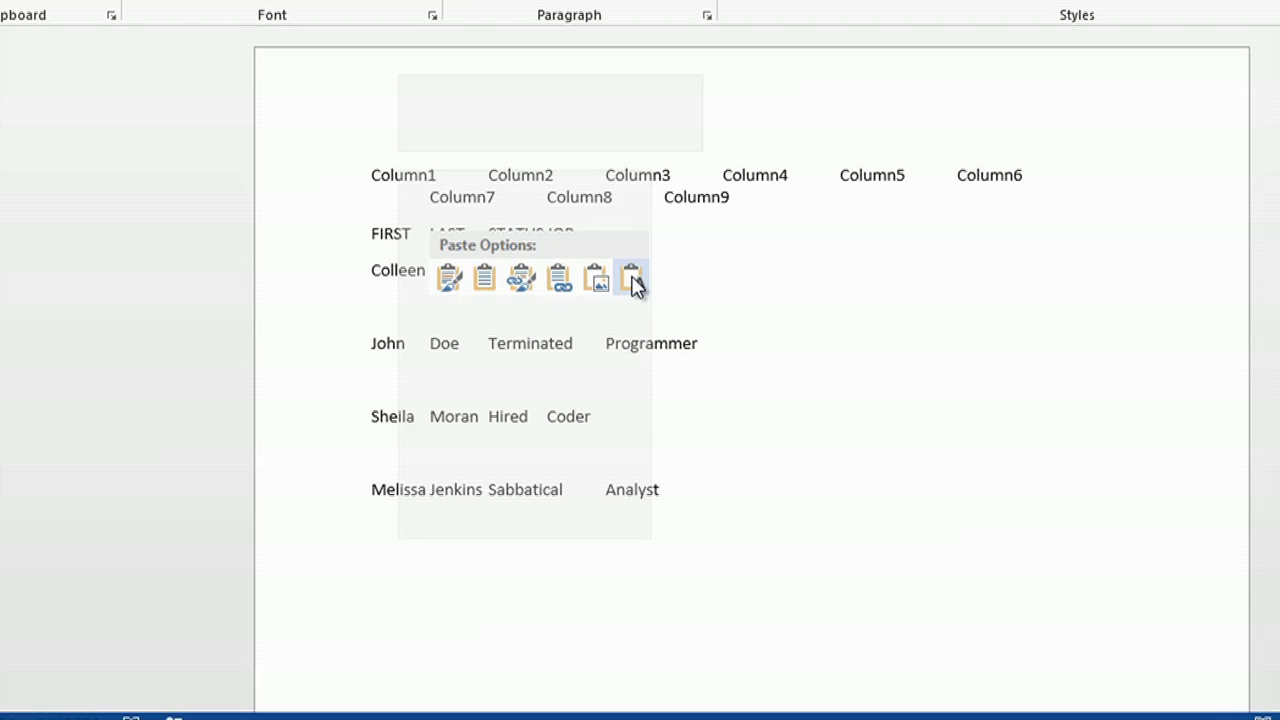
{"action": "left_click", "coordinate": [631, 278]}
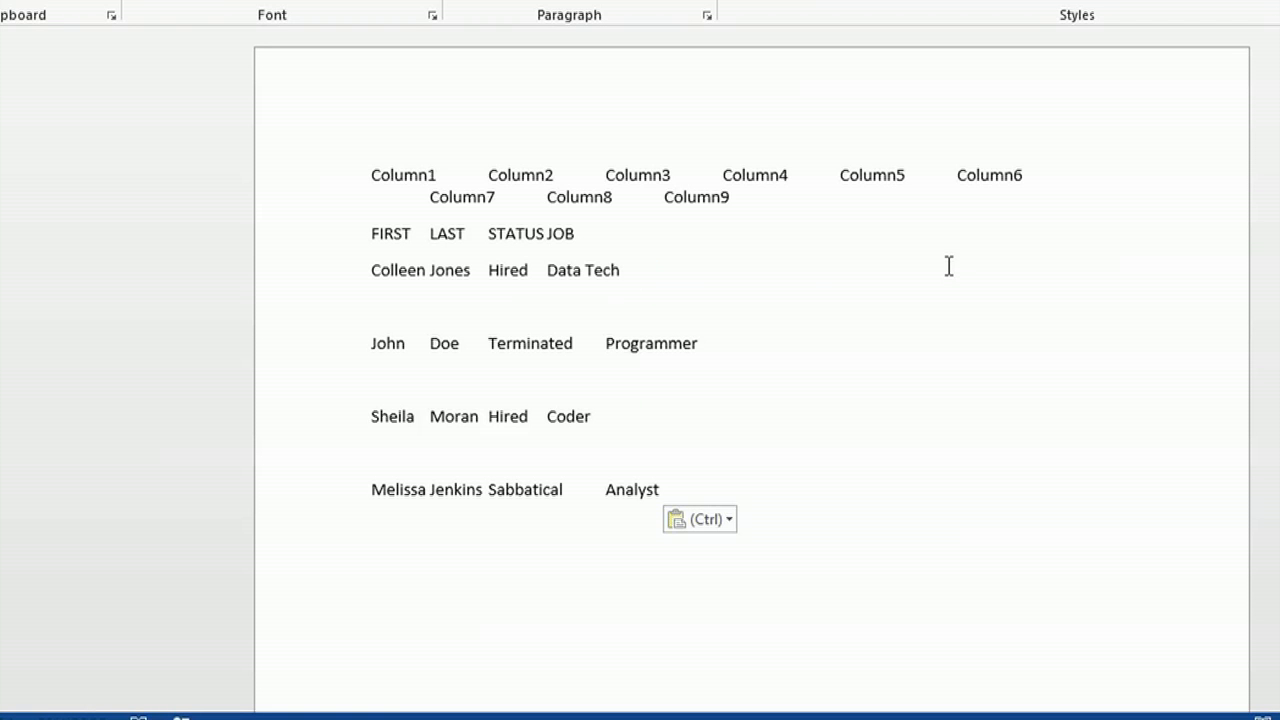
{"action": "mouse_move", "coordinate": [380, 182]}
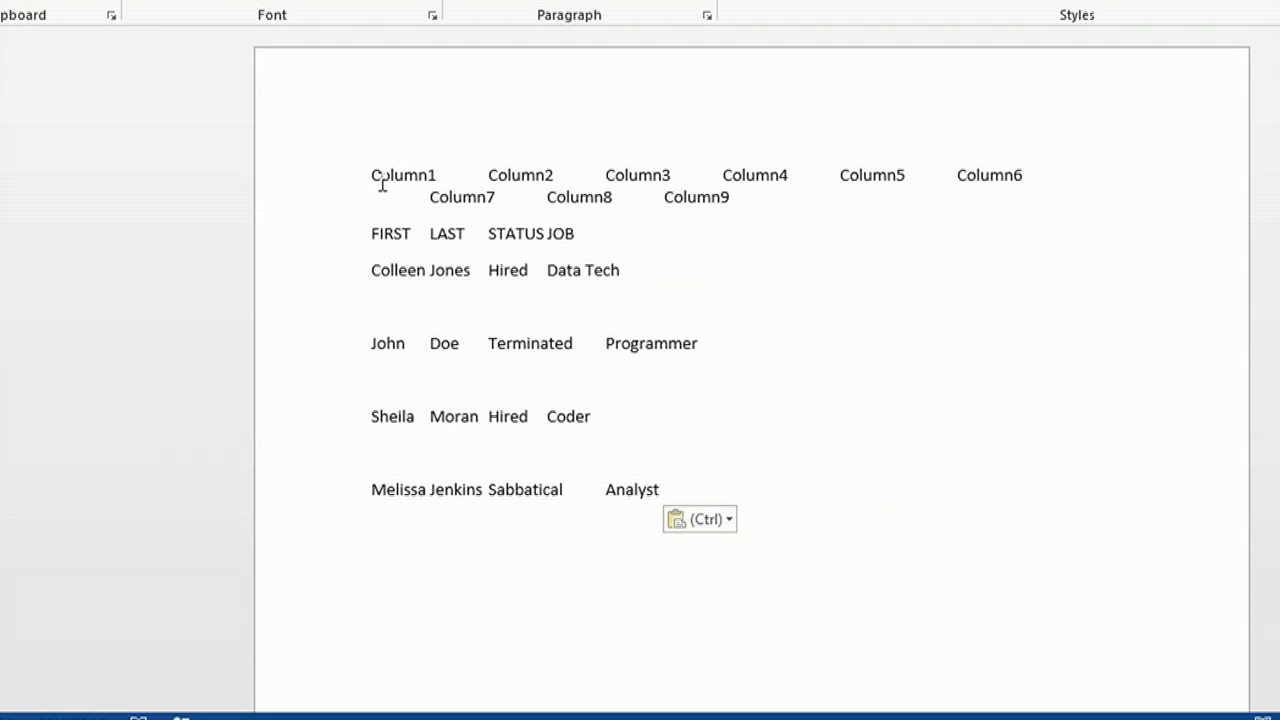
Step: Select and delete the two Column1–Column9 heading lines
{"action": "left_click_drag", "start_coordinate": [372, 175], "coordinate": [730, 197]}
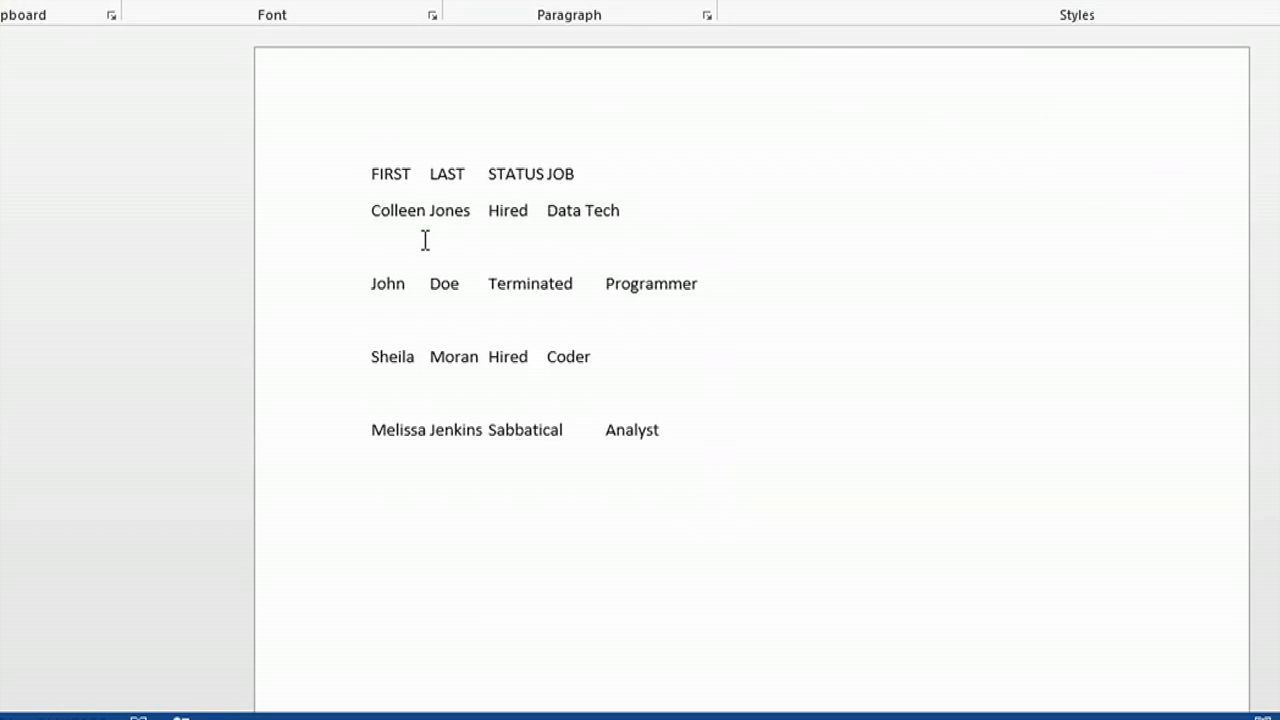
{"action": "mouse_move", "coordinate": [432, 210]}
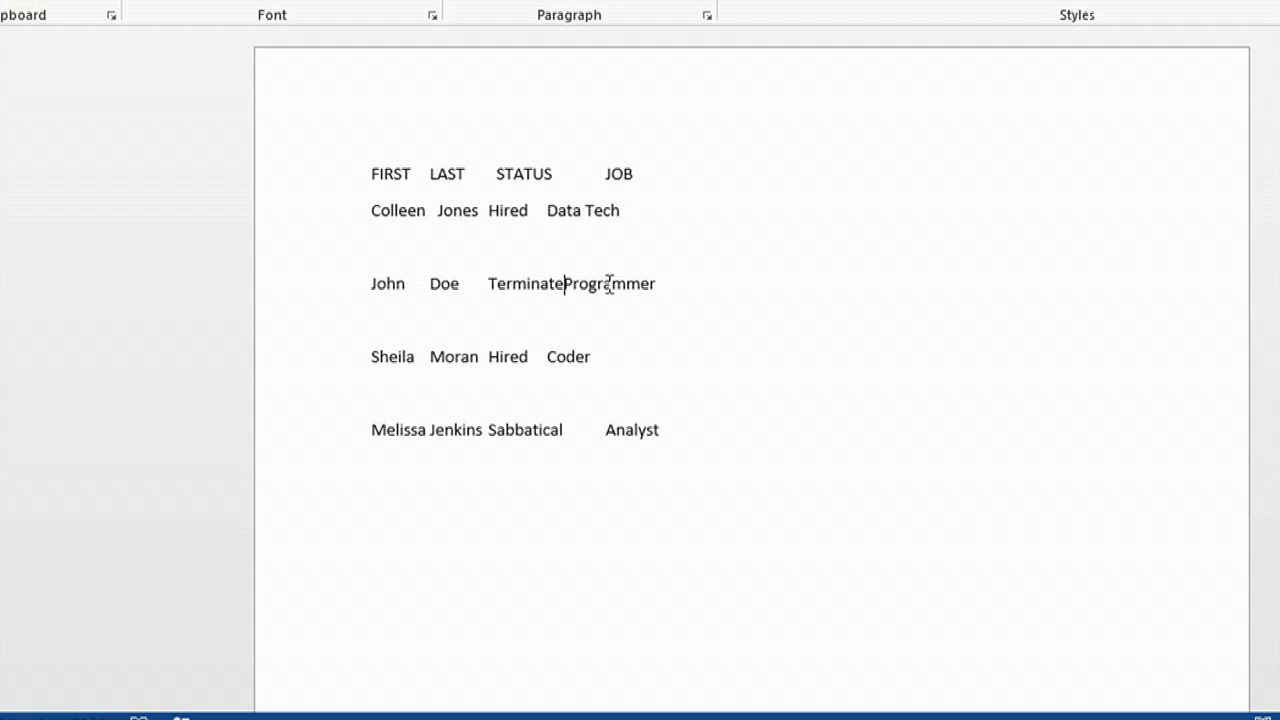
Step: Retype the missing 'd' so 'Terminated' and 'Programmer' are separated
{"action": "type", "text": "d"}
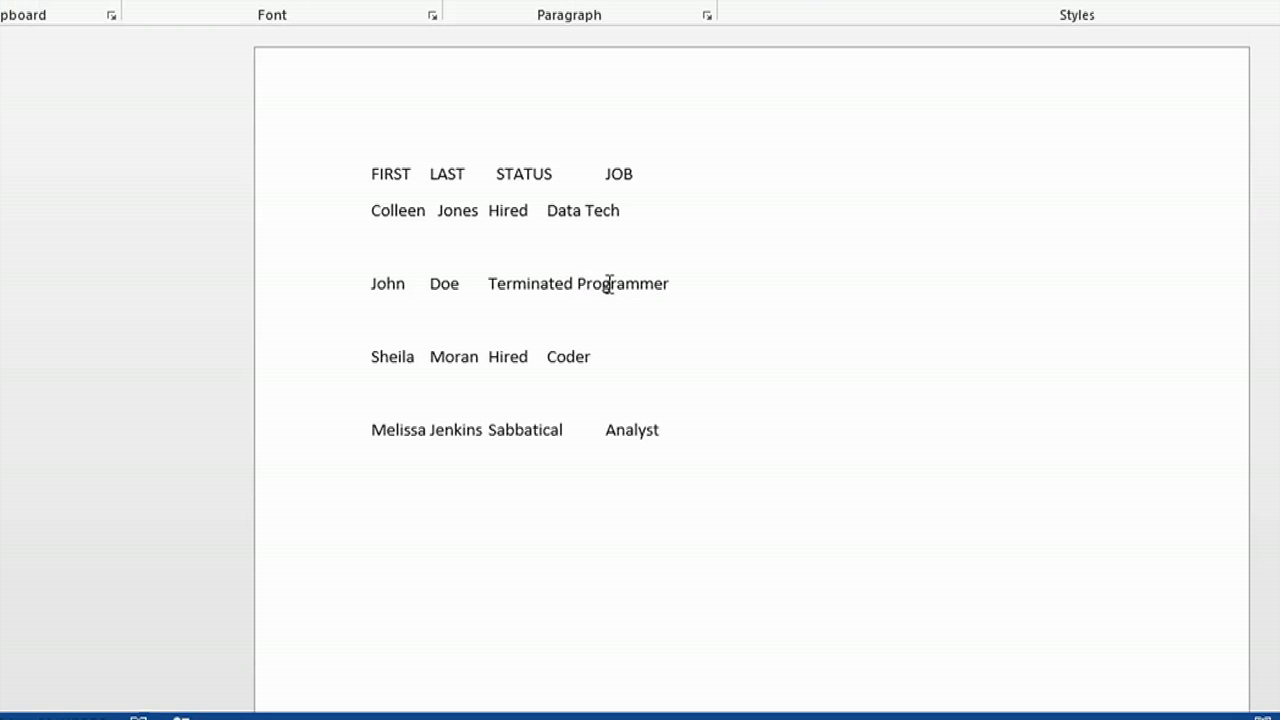